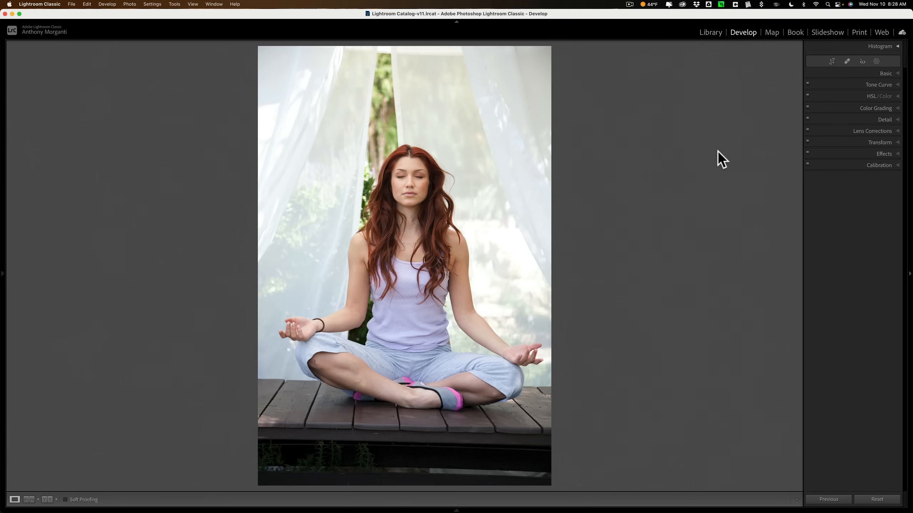
pyautogui.moveTo(855, 85)
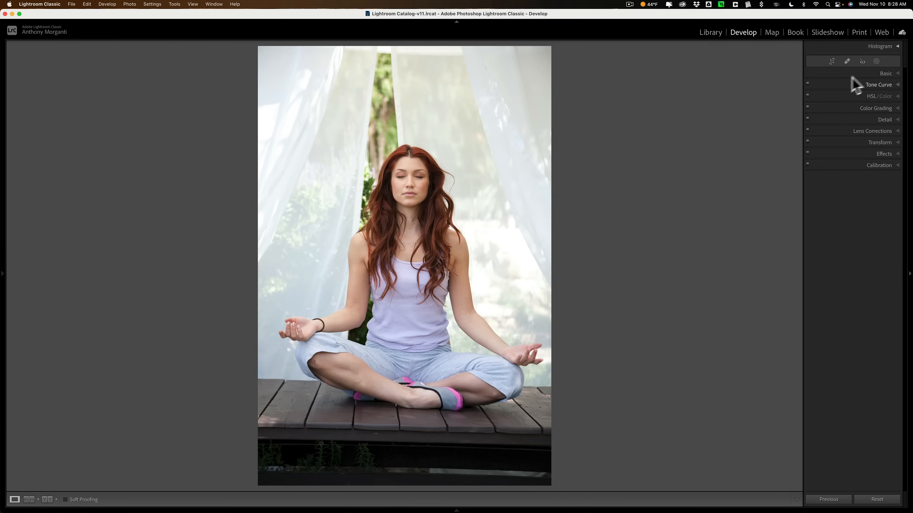
# - Open the Add New Mask menu from the Masking icon in Develop
pyautogui.click(877, 61)
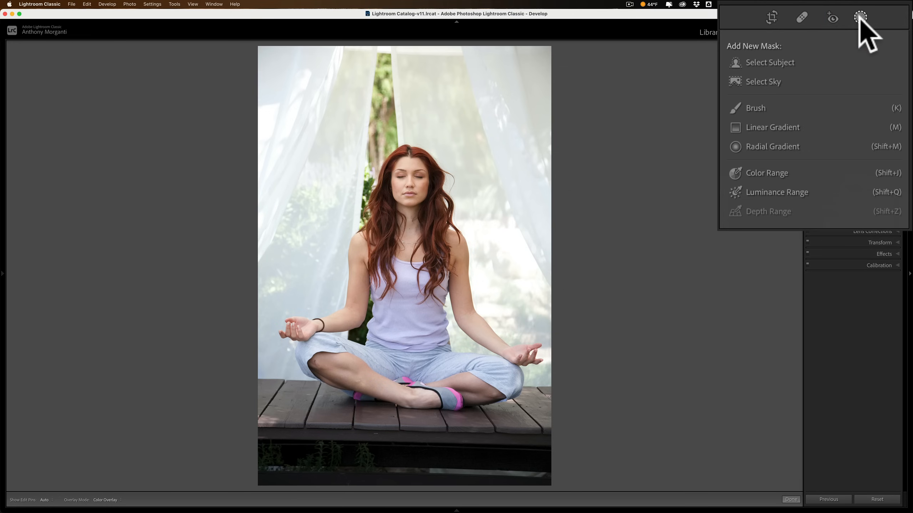
pyautogui.moveTo(860, 17)
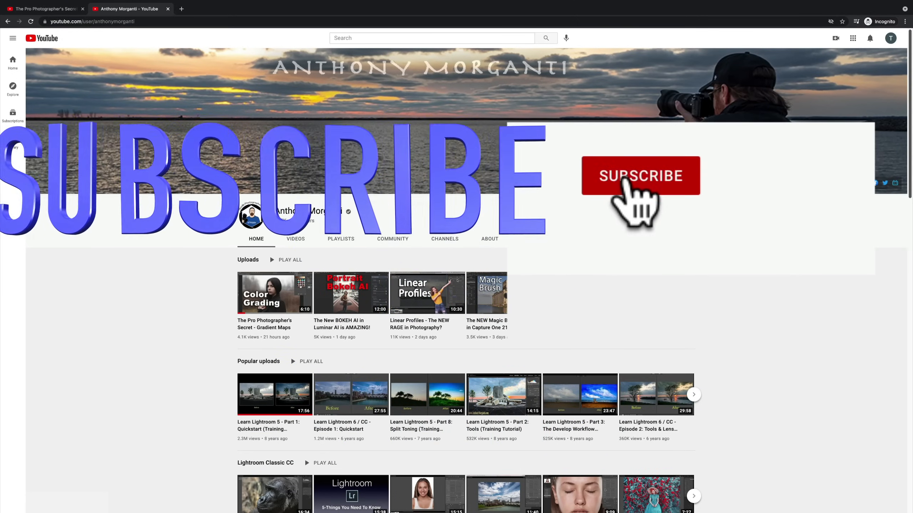
# - Subscribe to the channel, then like and thank the Gradient Maps video
pyautogui.click(639, 176)
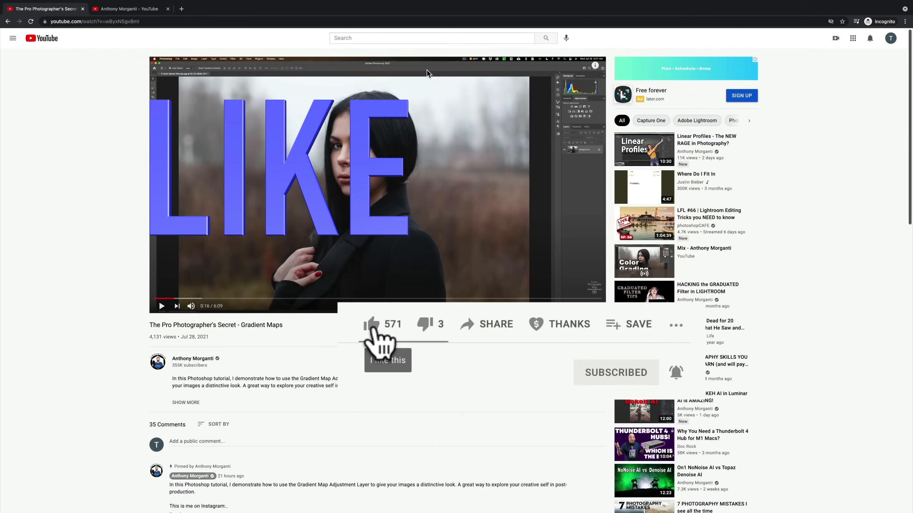
pyautogui.click(370, 324)
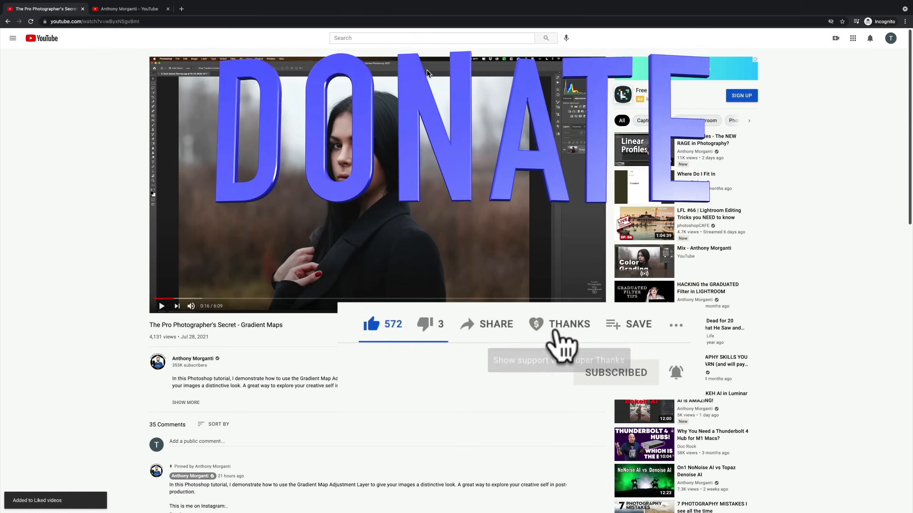
pyautogui.click(568, 324)
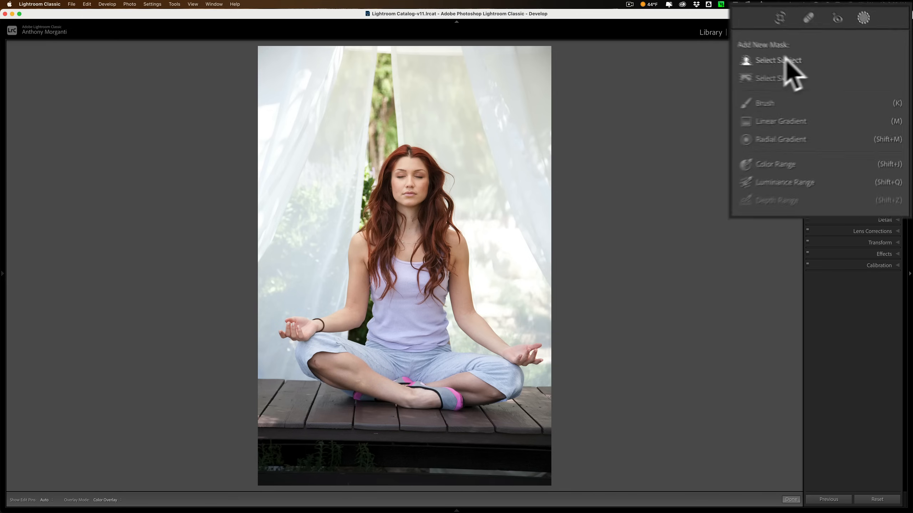
# - Create Mask 1 with Select Subject around the seated woman
pyautogui.click(778, 60)
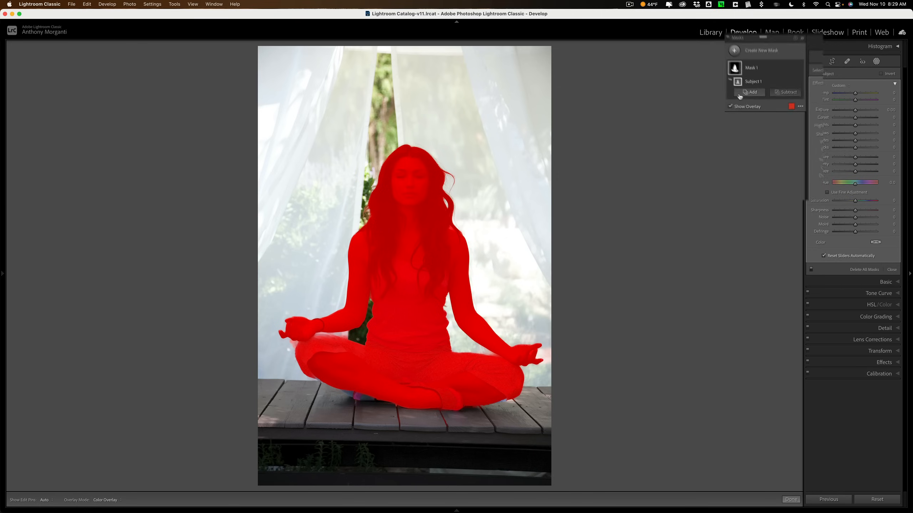
# - Add a Brush component to Mask 1 for painting in the deck
pyautogui.click(752, 92)
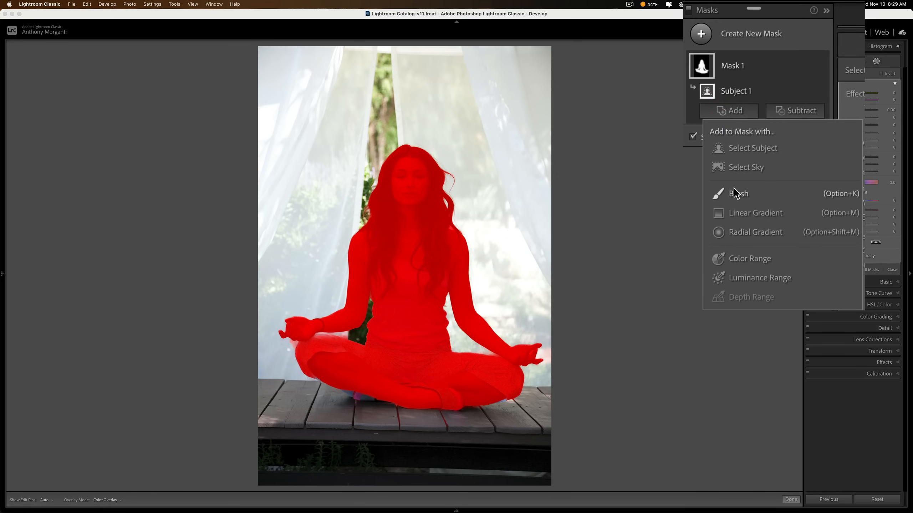
pyautogui.click(738, 193)
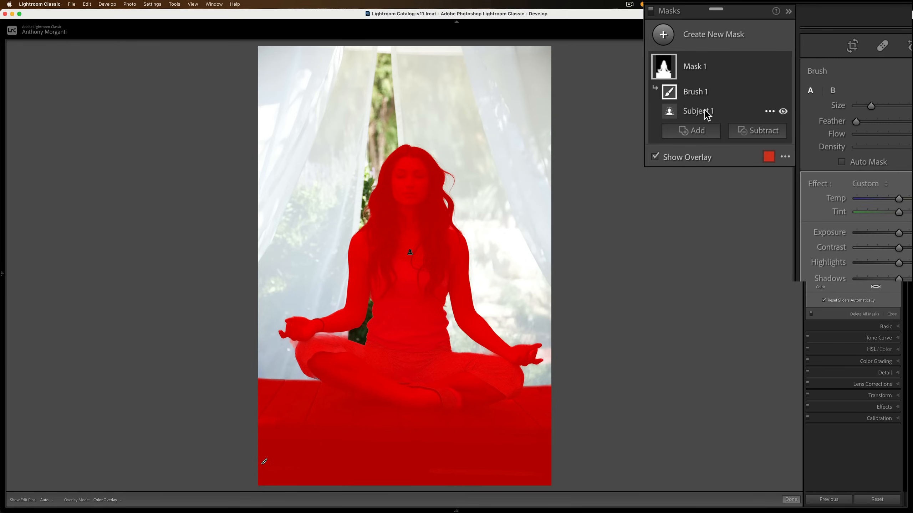
pyautogui.moveTo(769, 115)
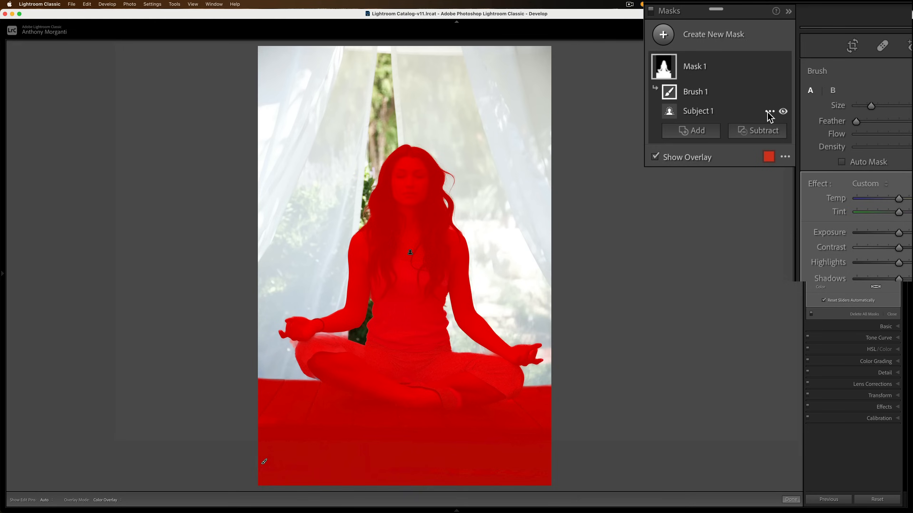
# - Invert Subject 1 in Mask 1 and adjust the overlay display options
pyautogui.click(769, 112)
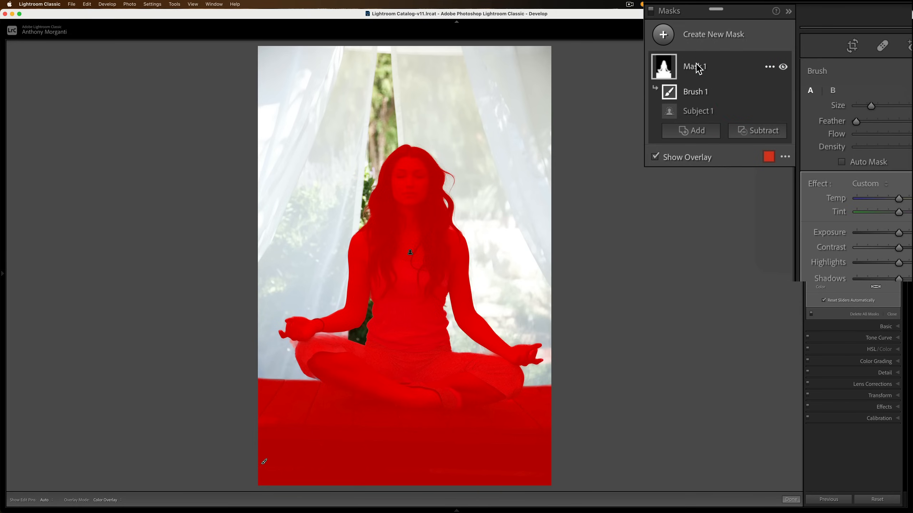
pyautogui.click(769, 67)
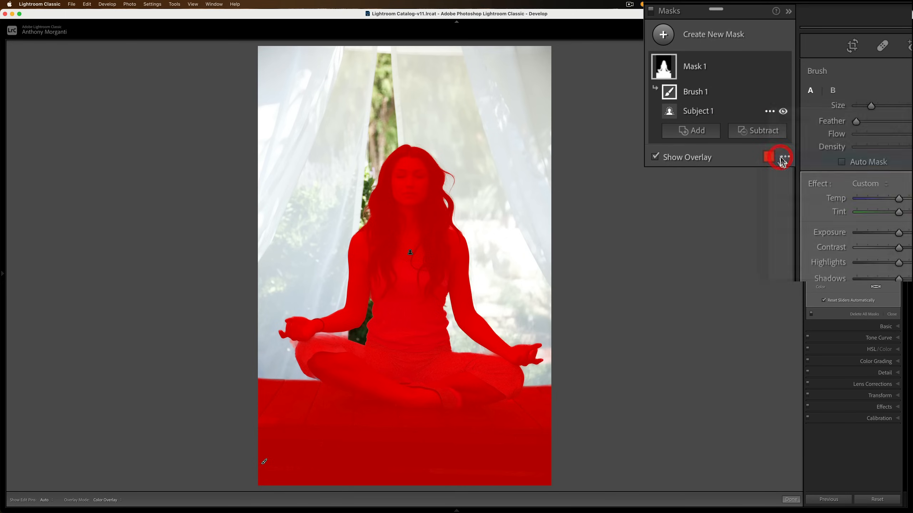
pyautogui.click(782, 157)
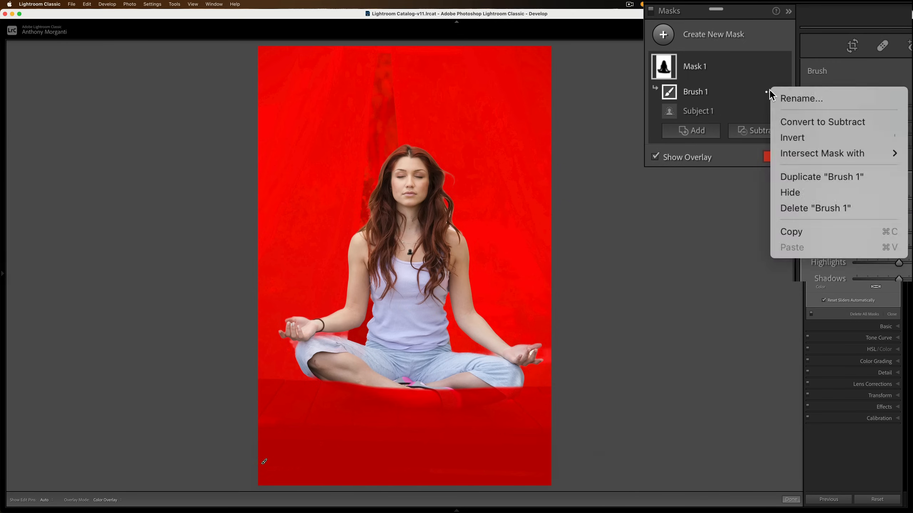
pyautogui.moveTo(791, 138)
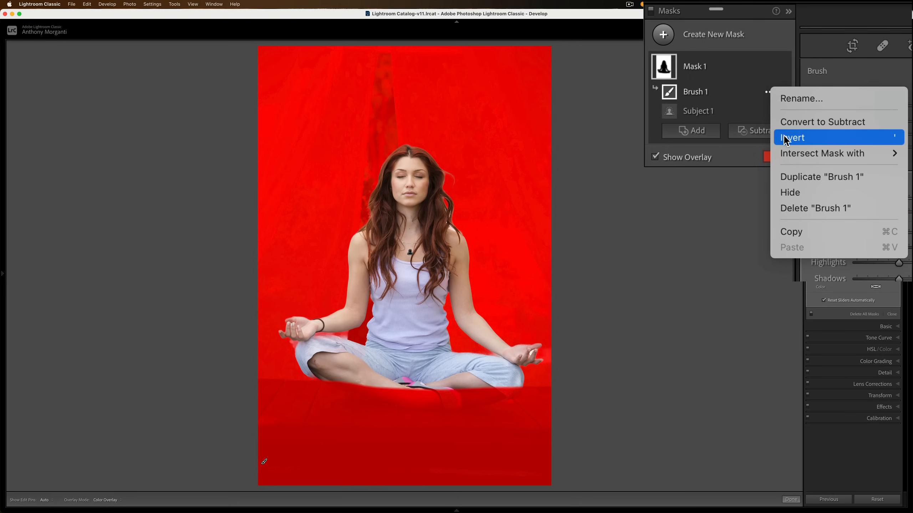
# - Invert Brush 1, then bring up Mask 1's options menu
pyautogui.click(792, 137)
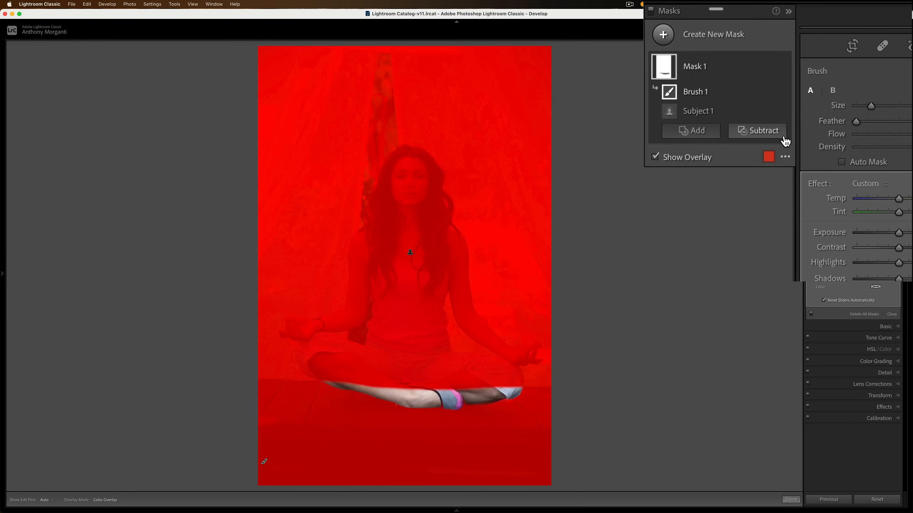
pyautogui.moveTo(763, 130)
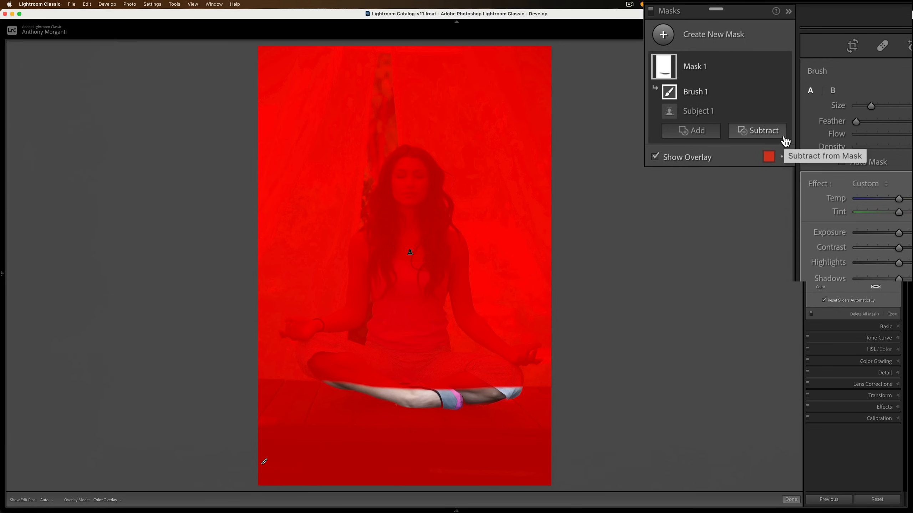
pyautogui.moveTo(751, 113)
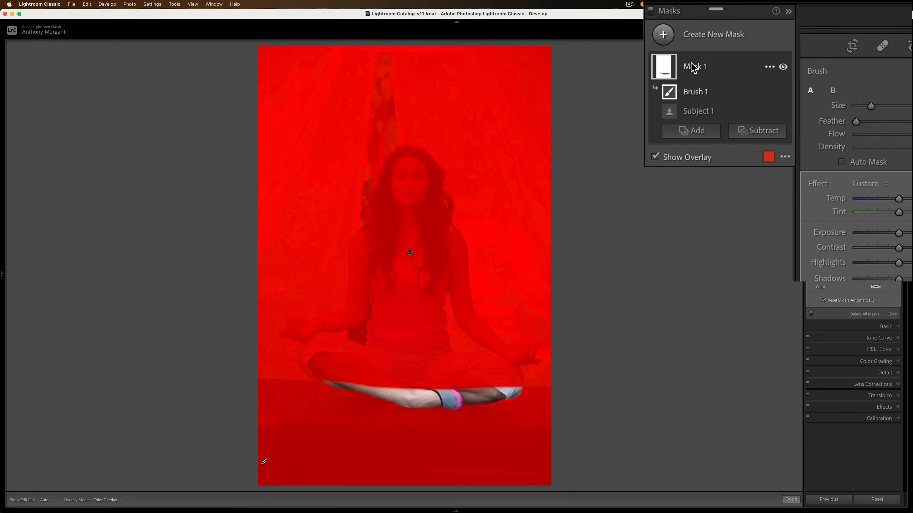
pyautogui.click(769, 66)
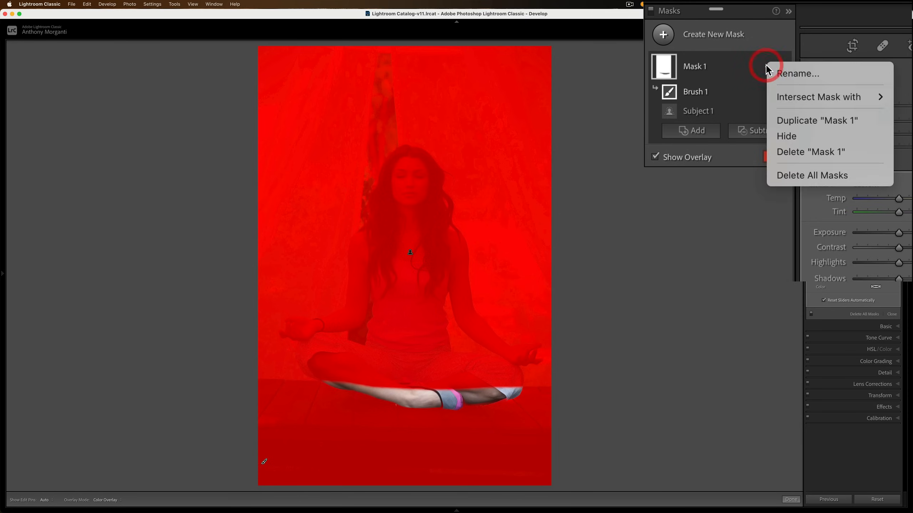
pyautogui.moveTo(784, 88)
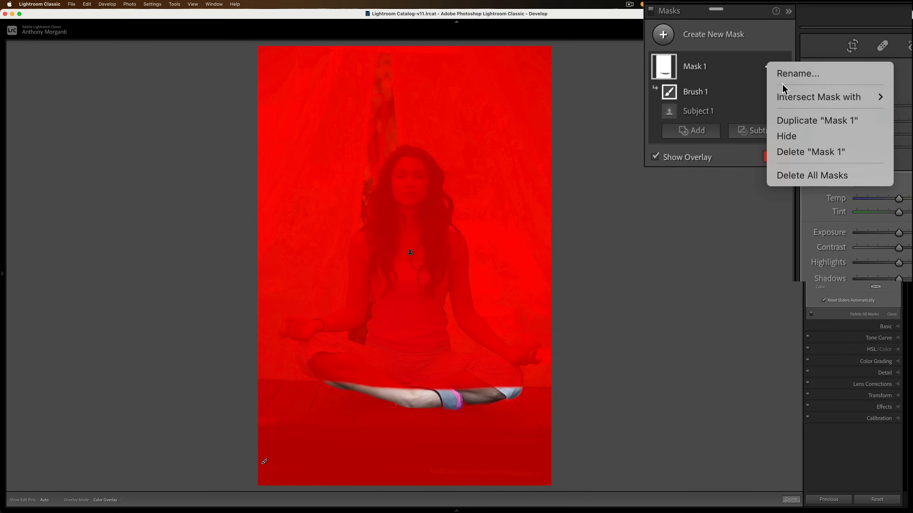
pyautogui.moveTo(797, 73)
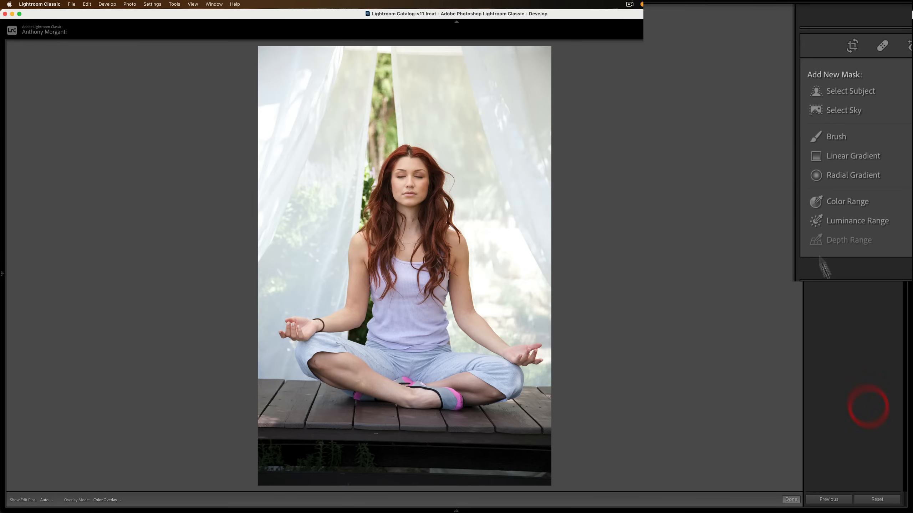
pyautogui.moveTo(842, 131)
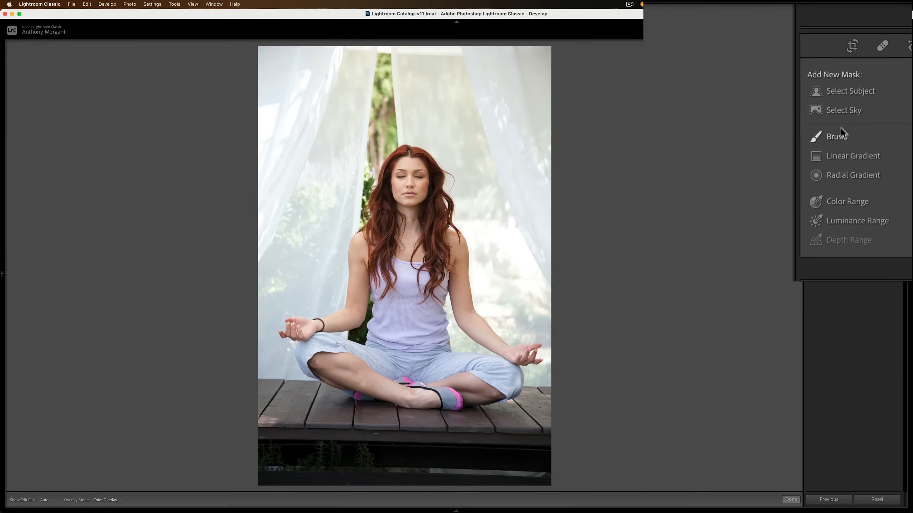
# - Create a new Select Subject mask, invert it, and show the Subtract options
pyautogui.click(850, 91)
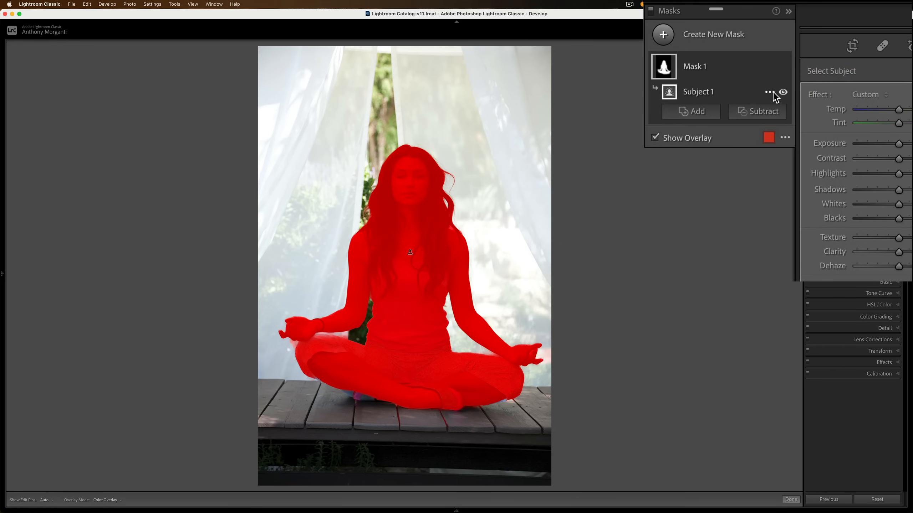
pyautogui.click(768, 92)
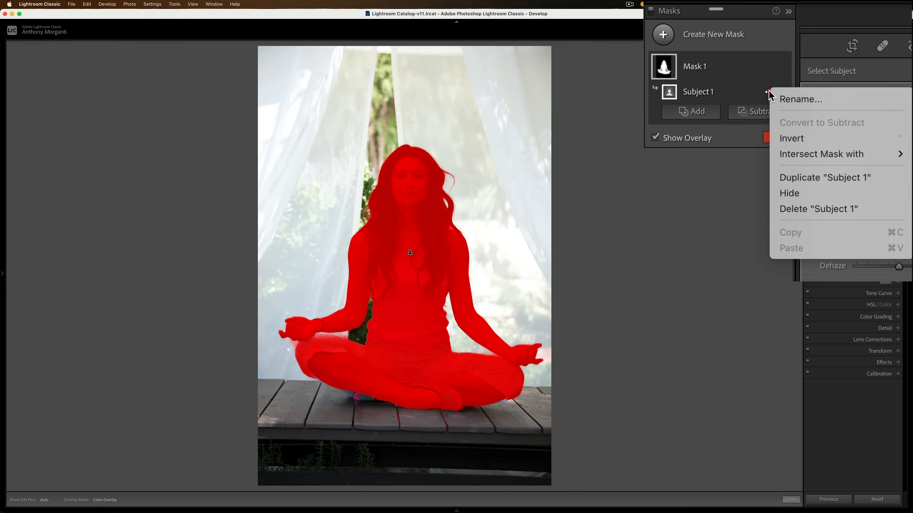
pyautogui.click(791, 138)
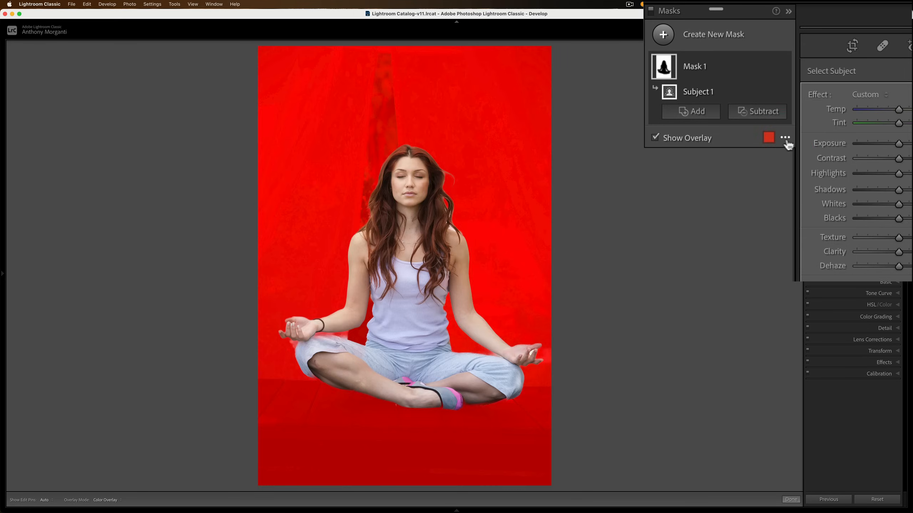
pyautogui.moveTo(769, 138)
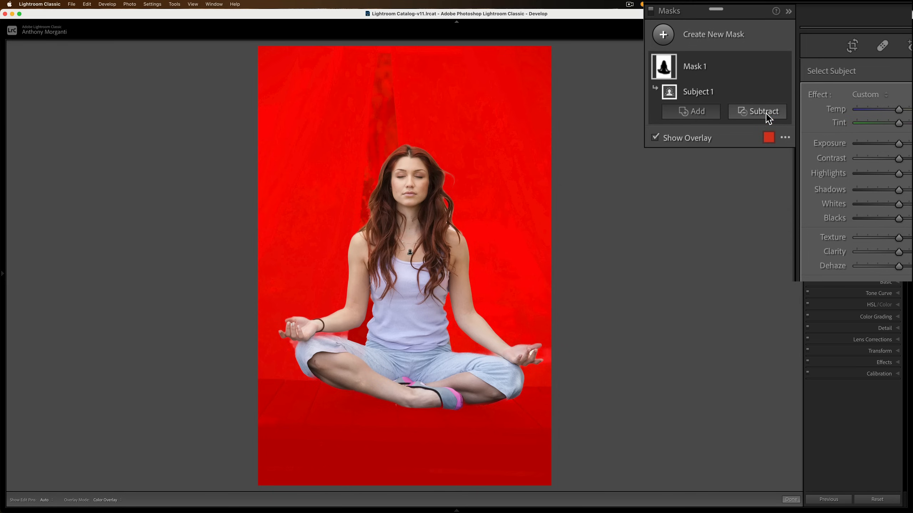
pyautogui.click(762, 111)
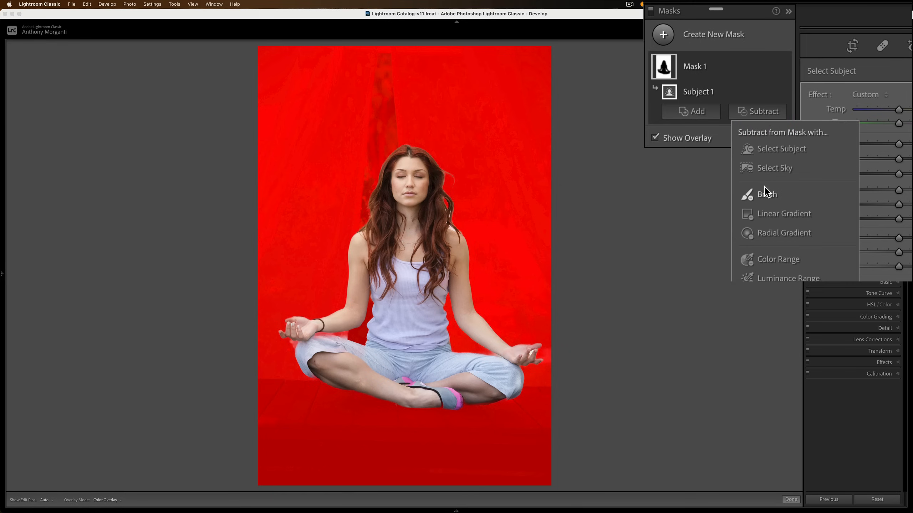
pyautogui.click(767, 194)
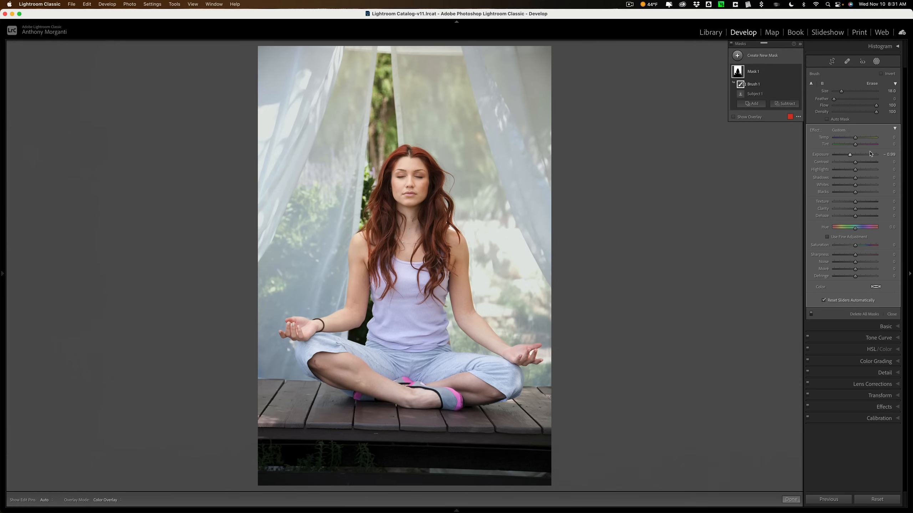
pyautogui.moveTo(839, 76)
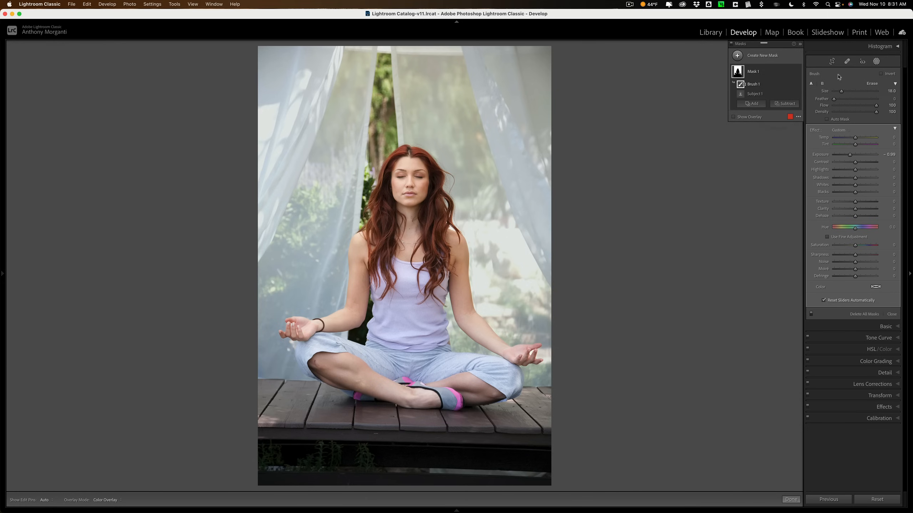
# - Select Mask 1's Subject 1 component in the masks panel
pyautogui.click(751, 104)
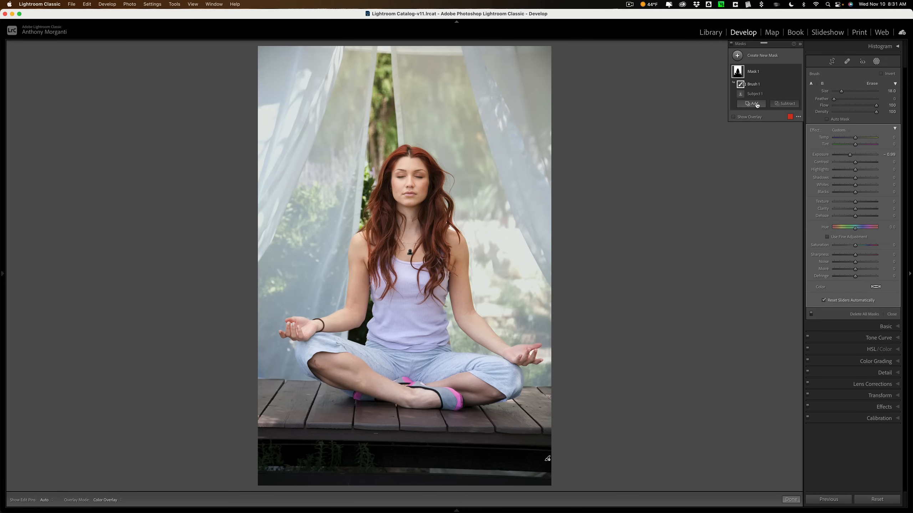
pyautogui.moveTo(752, 103)
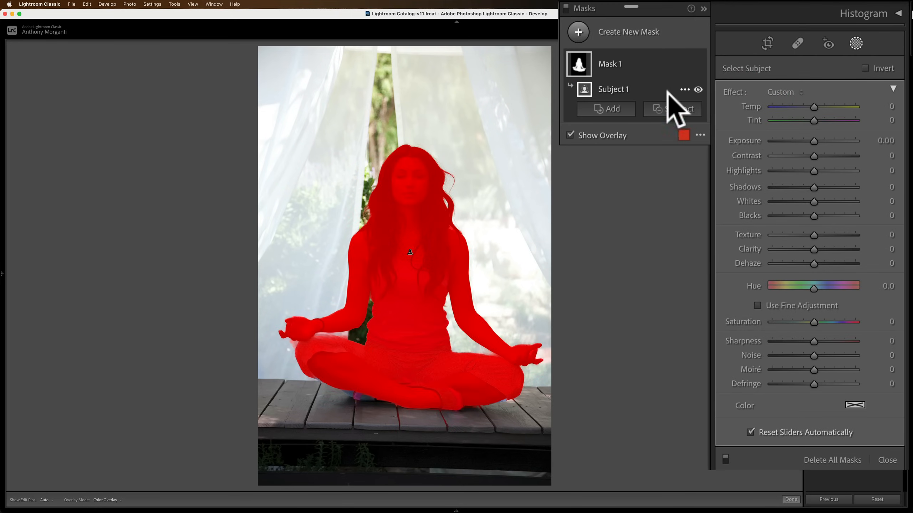
pyautogui.click(606, 108)
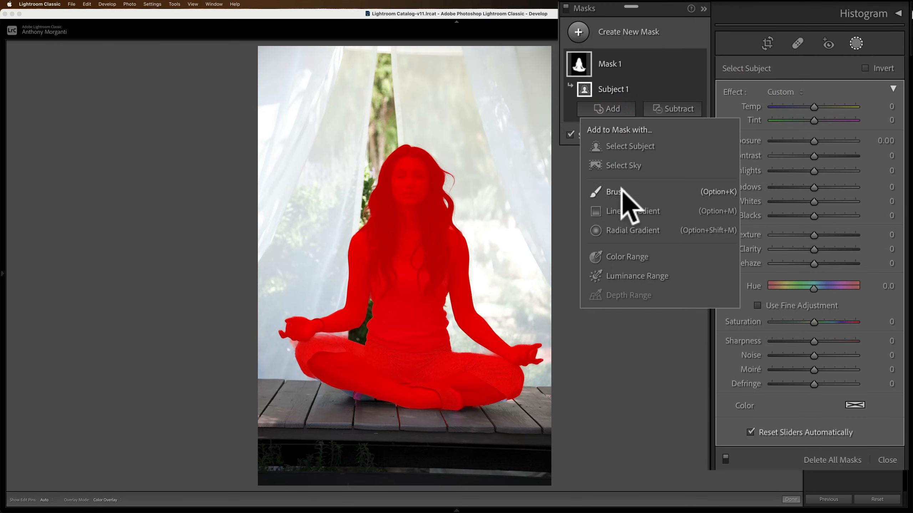
pyautogui.moveTo(635, 250)
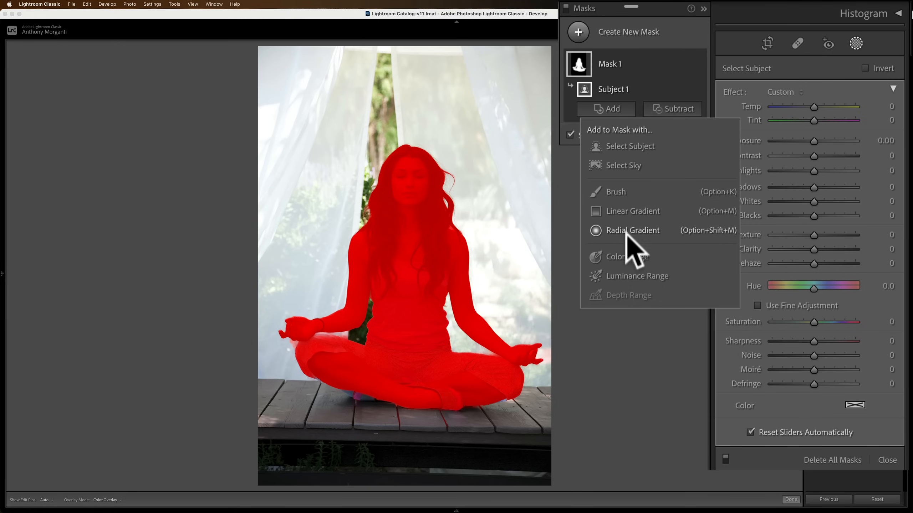
pyautogui.moveTo(631, 311)
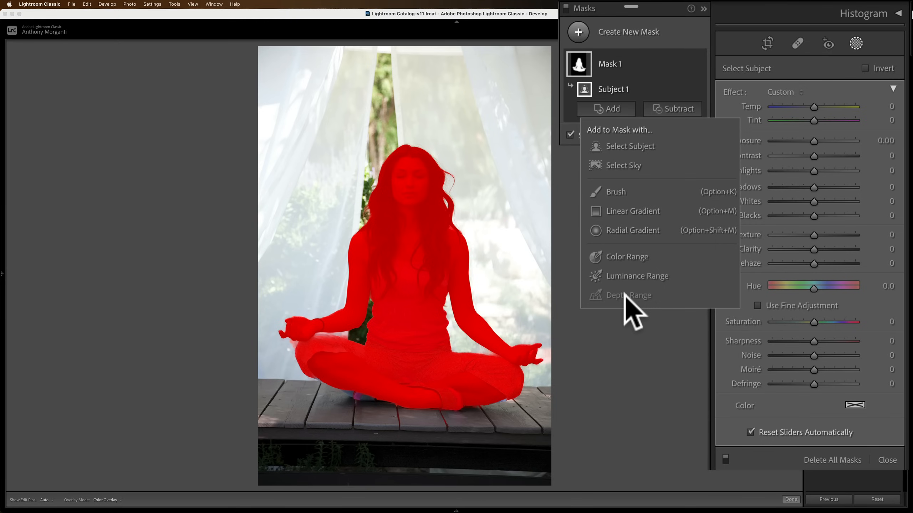
pyautogui.moveTo(628, 295)
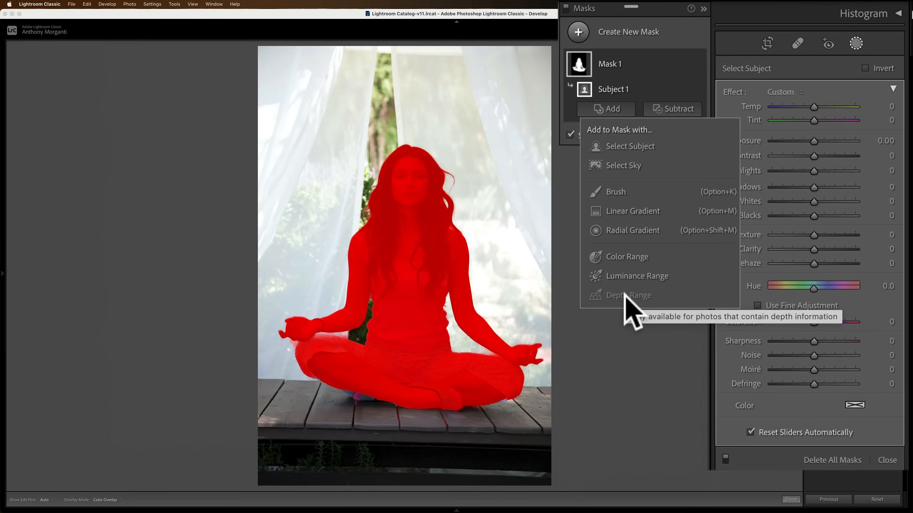
pyautogui.moveTo(687, 163)
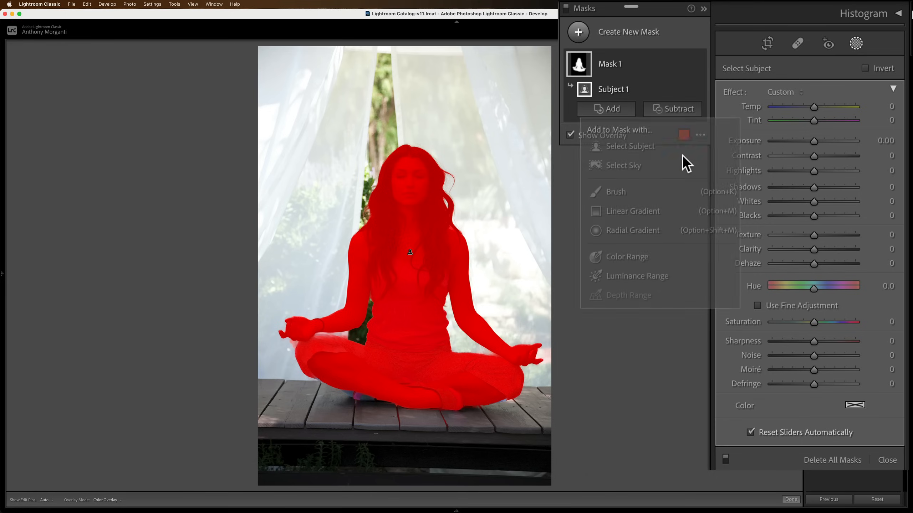
pyautogui.click(687, 163)
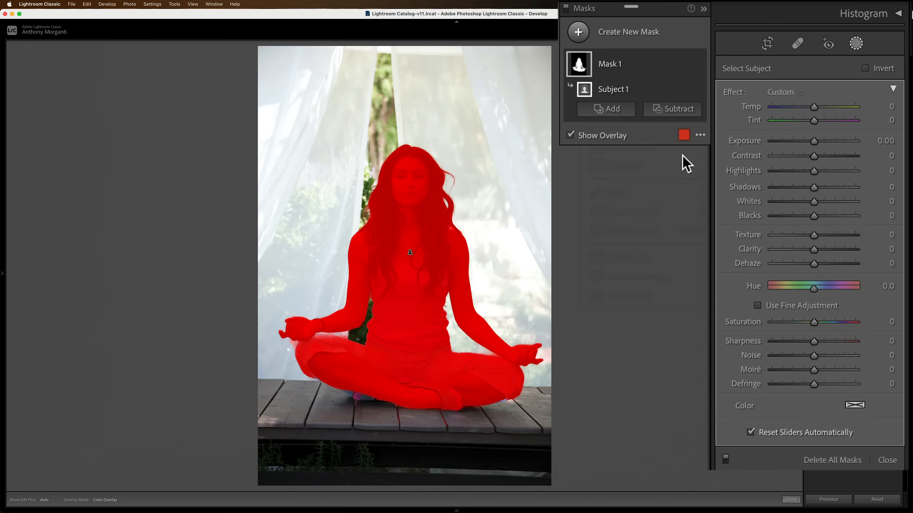